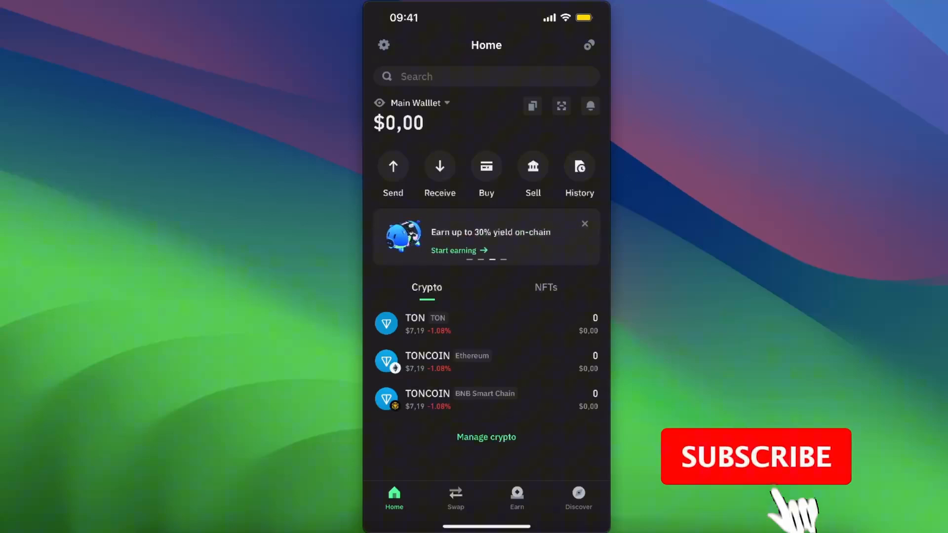
View Trust Wallet's empty TON page, then switch to the Tonkeeper home screen
left_click(755, 456)
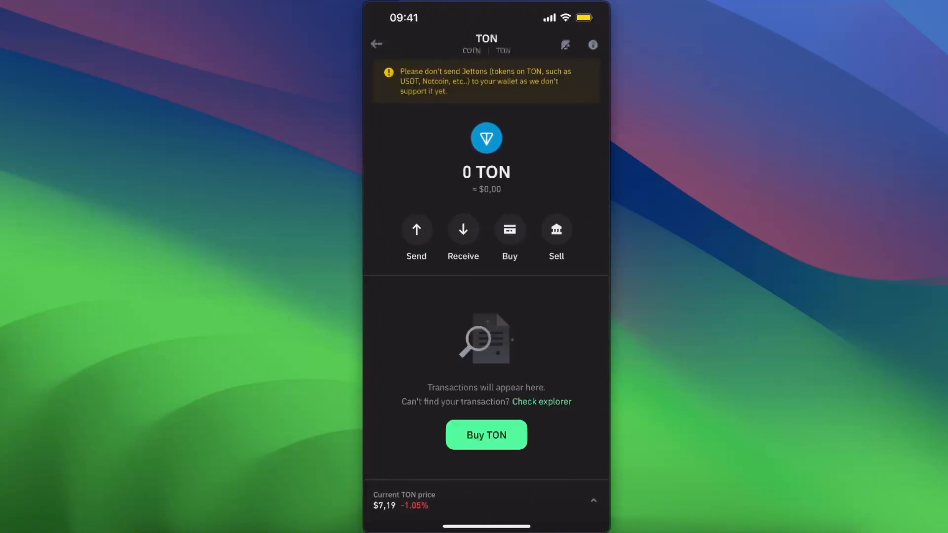
left_click(416, 229)
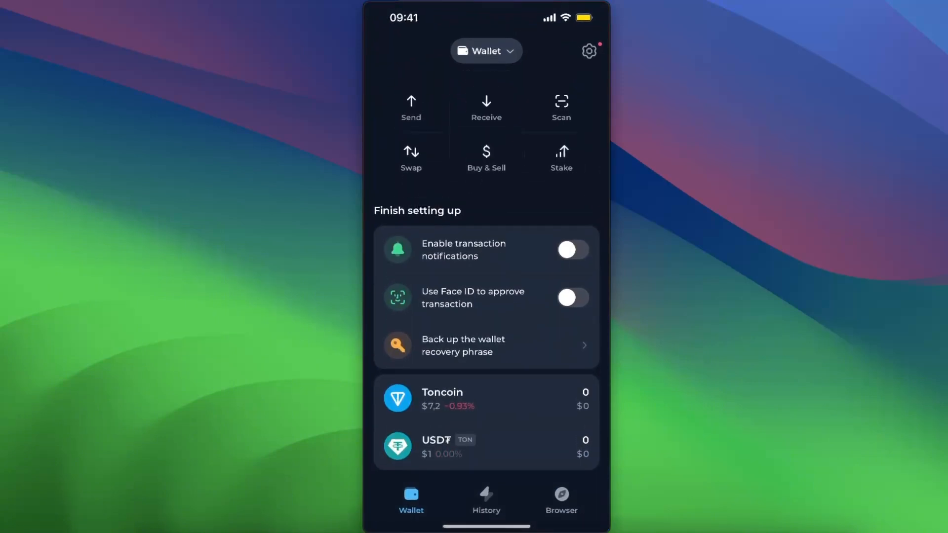
Open Tonkeeper's Toncoin page and show its receive address for Trust Wallet's Send TON form
left_click(485, 398)
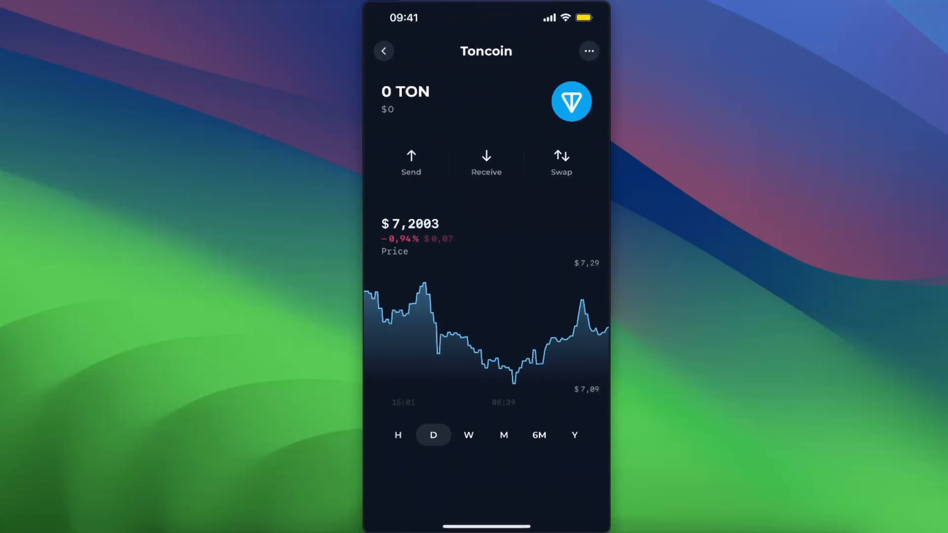
left_click(485, 162)
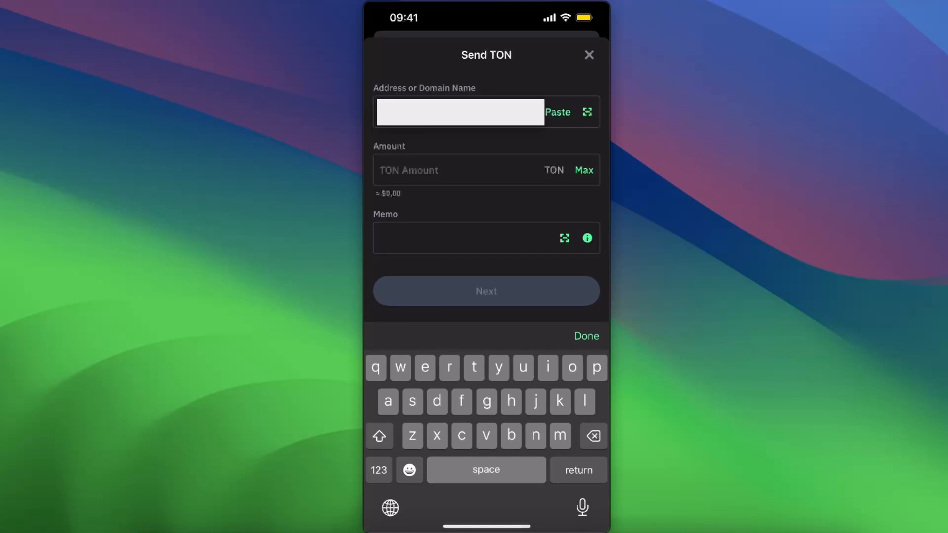
Enter 100 TON as the send amount, then return to Tonkeeper's wallet home
type("100")
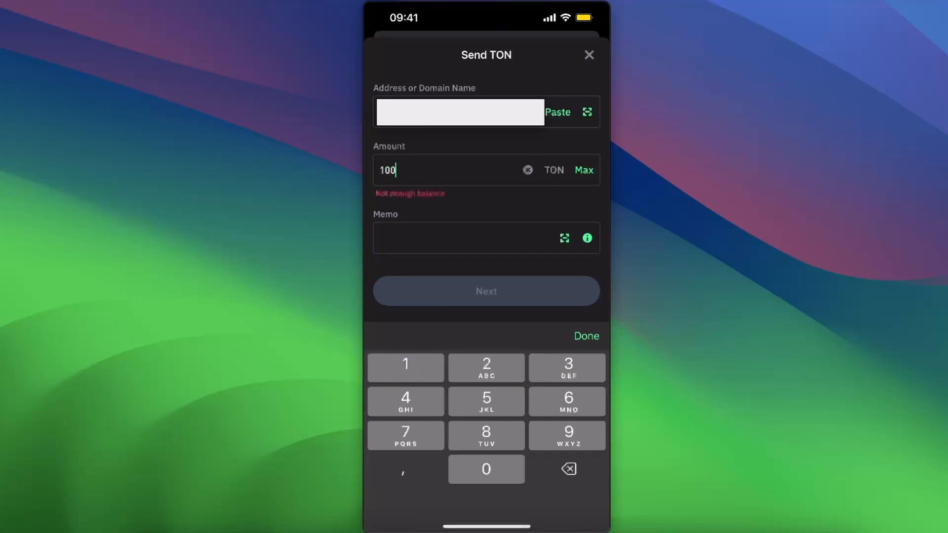
left_click(472, 237)
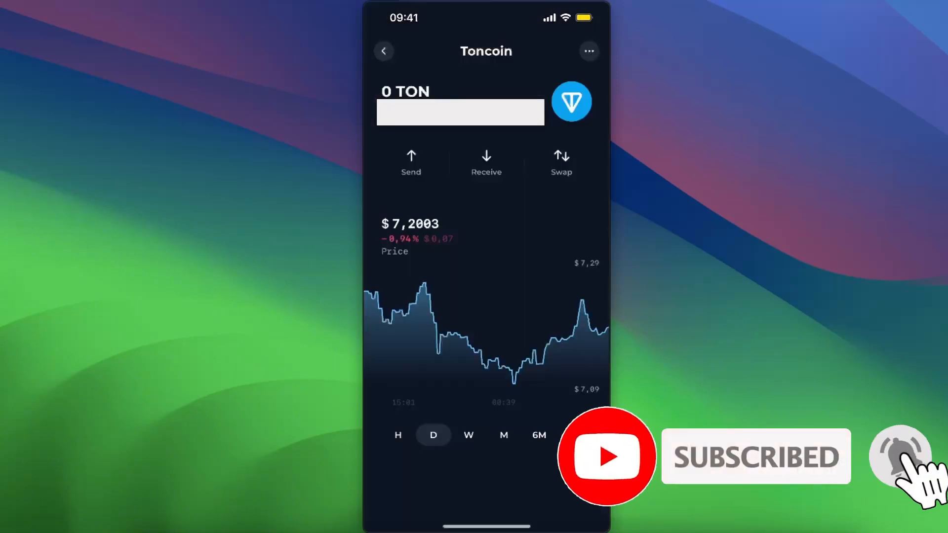
left_click(383, 51)
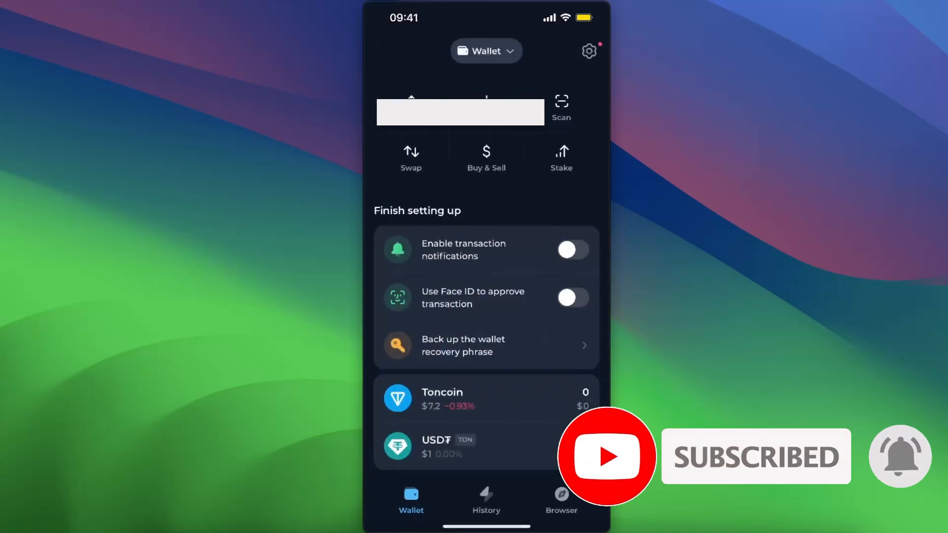